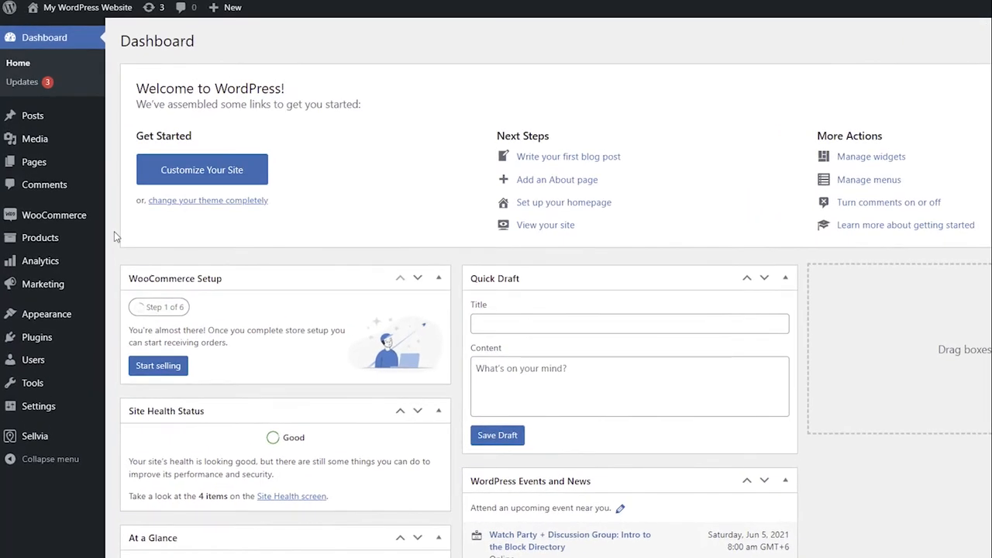
Open WooCommerce order #10417 and send it to Sellvia with Order from Sellvia
left_click(53, 214)
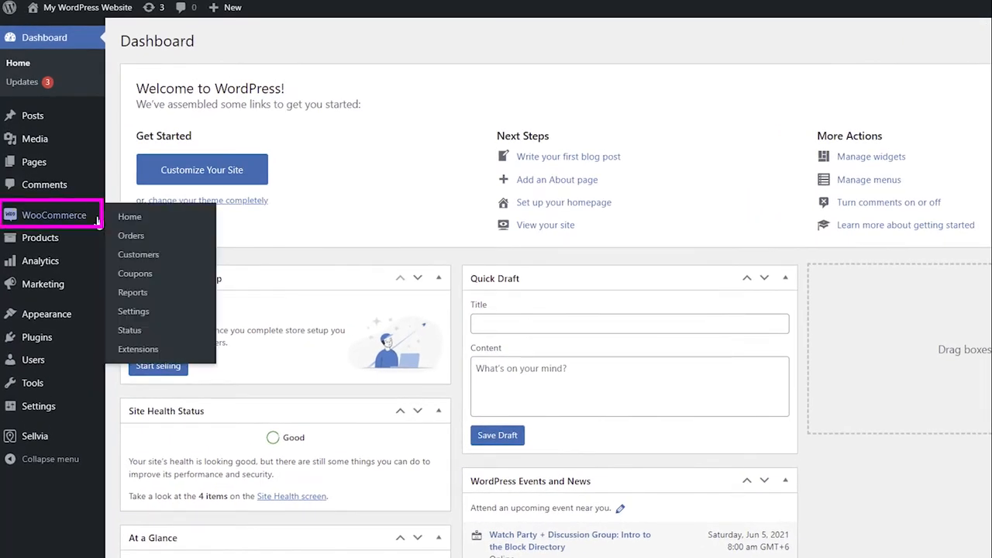
mouse_move(131, 234)
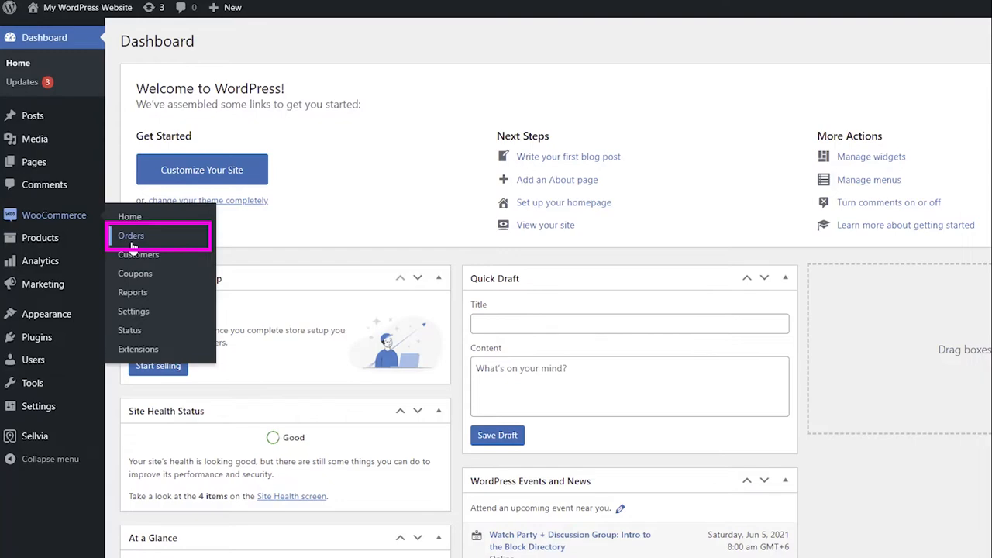
left_click(131, 235)
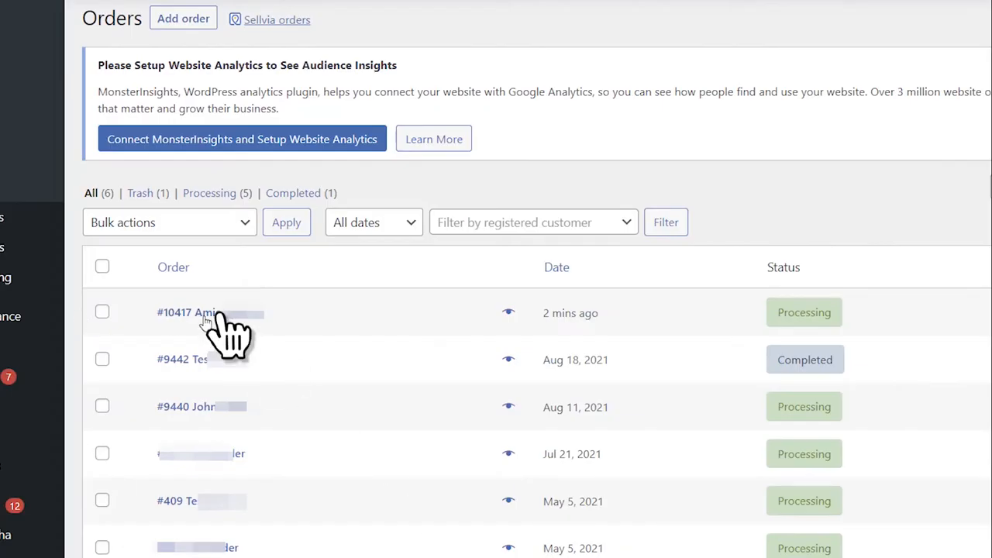
left_click(184, 313)
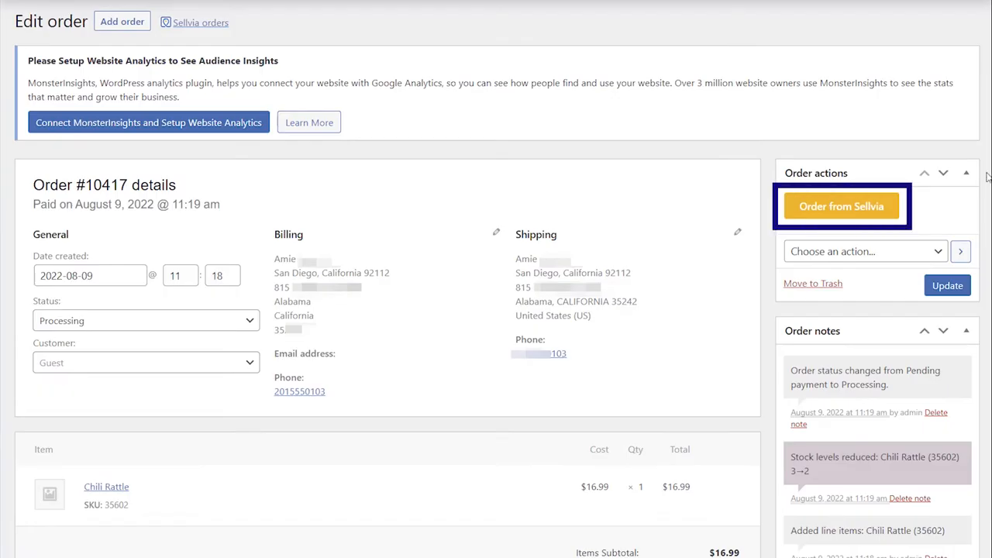
mouse_move(850, 193)
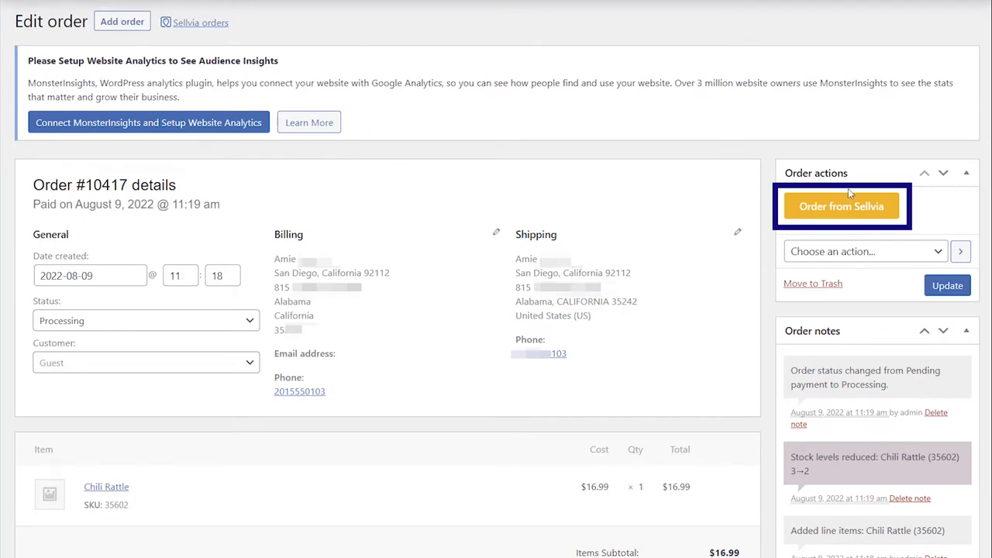
left_click(841, 206)
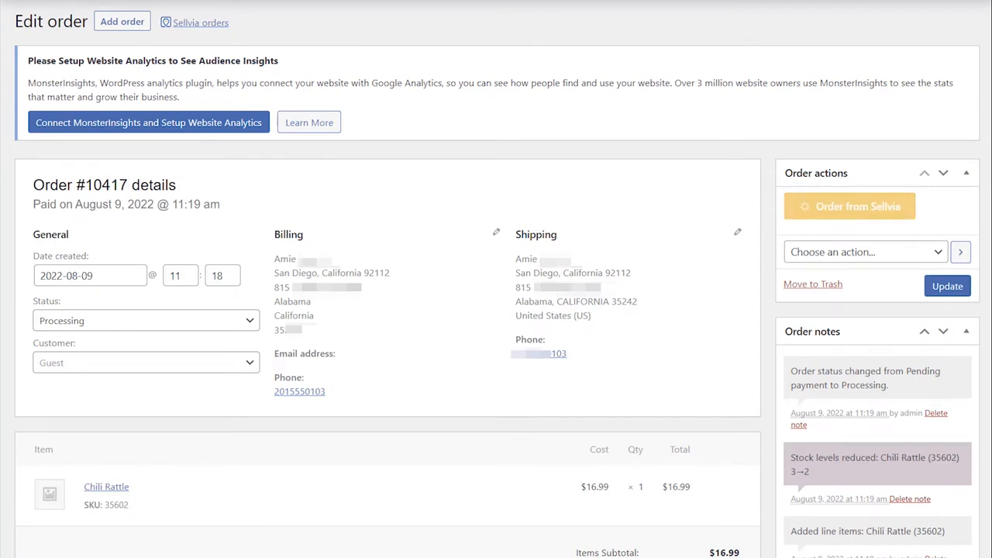
Manually search Sellvia for 'retro' and link Retro Player Car Air Freshener to the unfound item
left_click(849, 206)
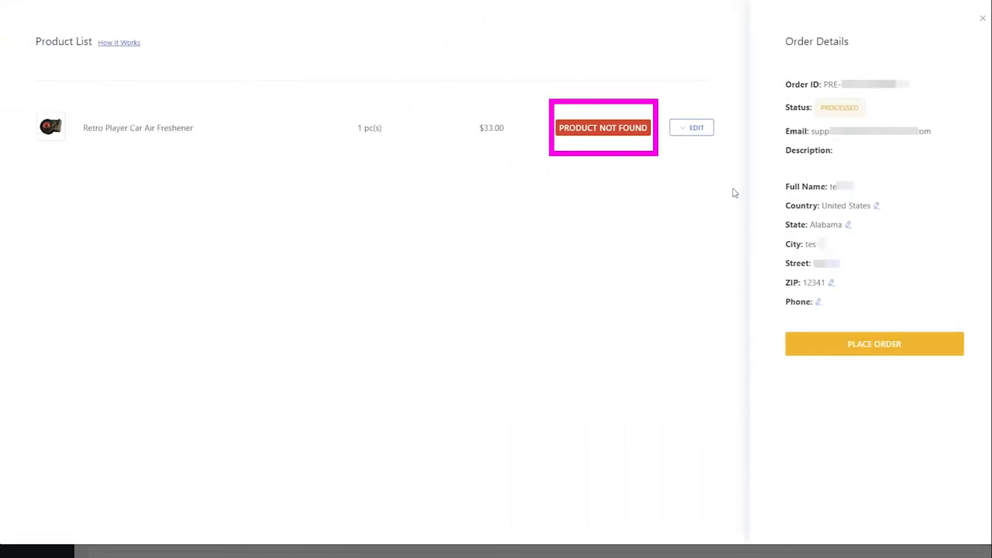
left_click(690, 127)
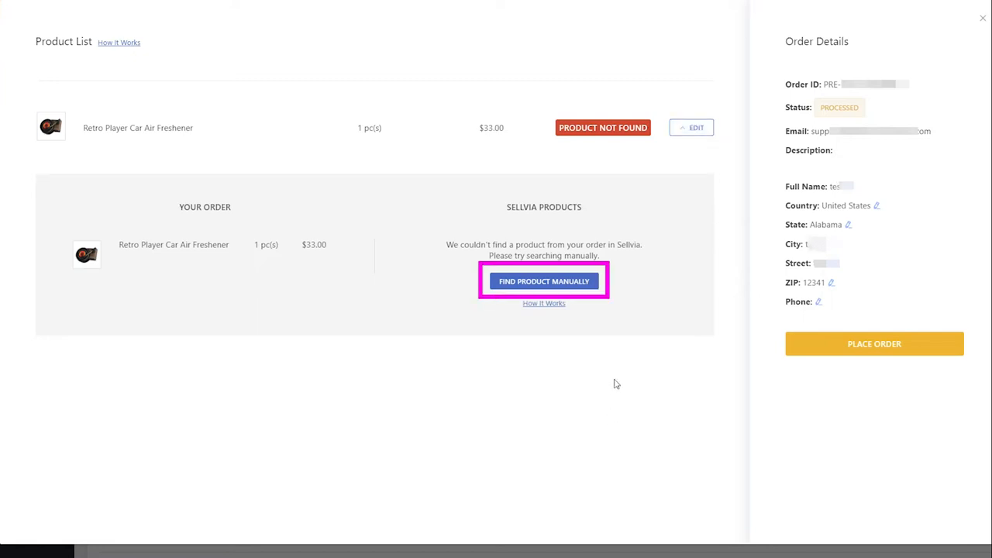
left_click(543, 280)
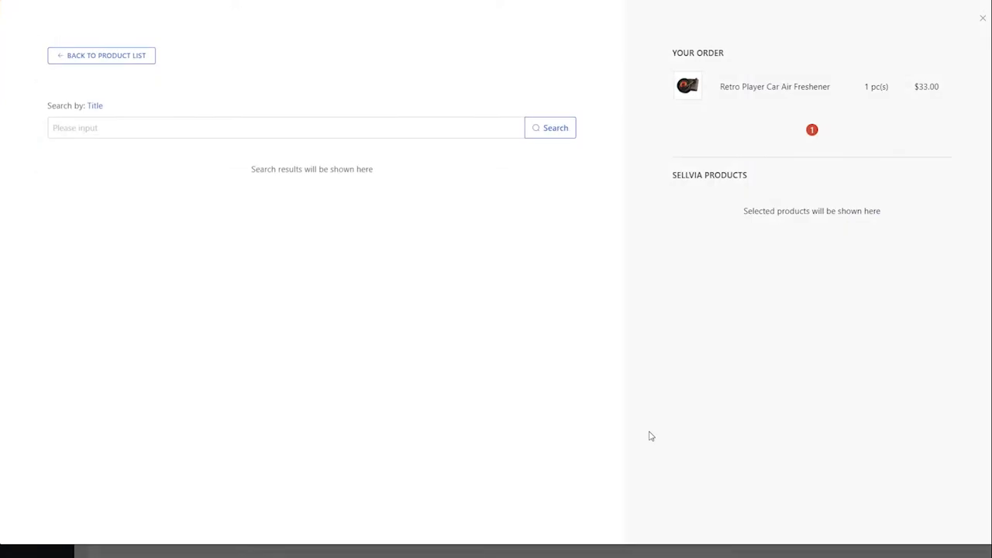
type("ret")
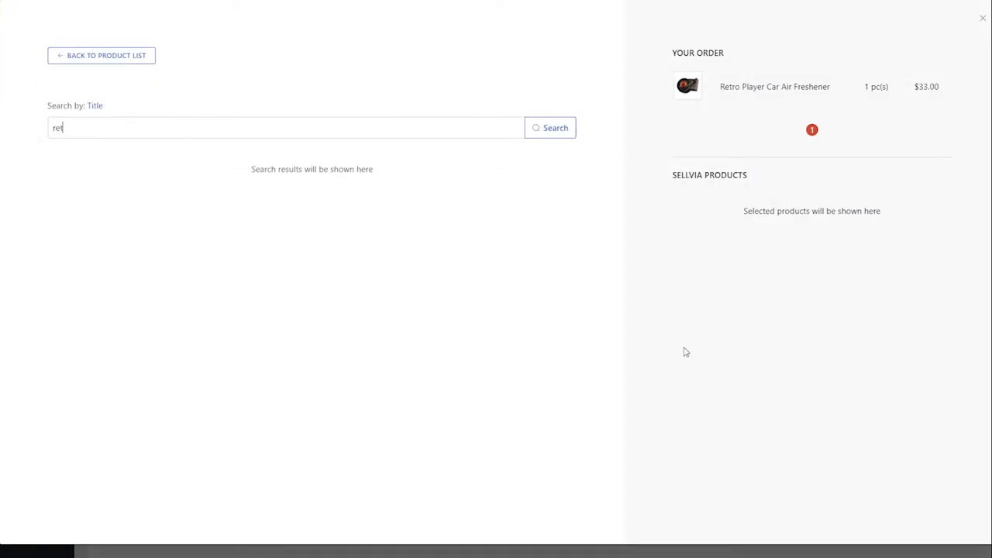
left_click(550, 128)
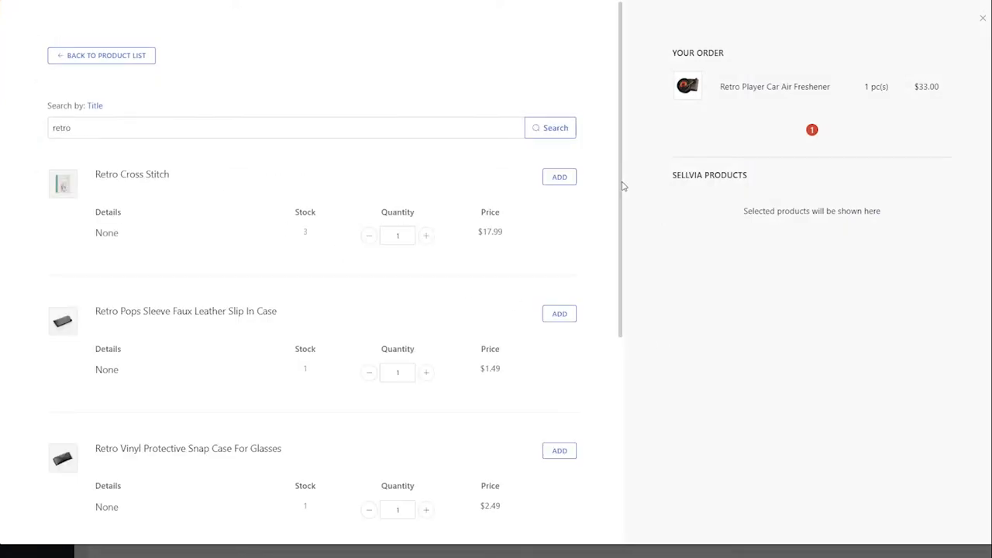
scroll("down", 3)
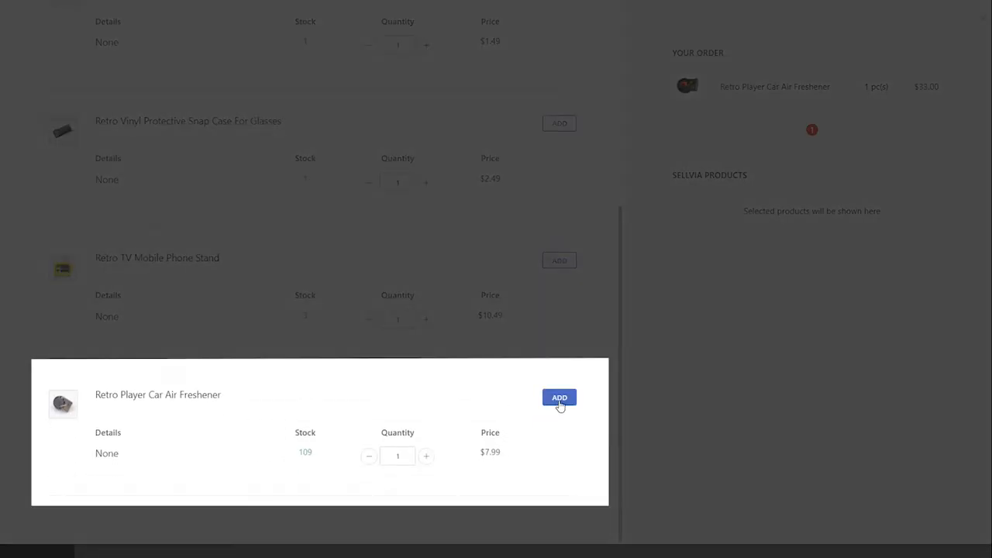
left_click(559, 397)
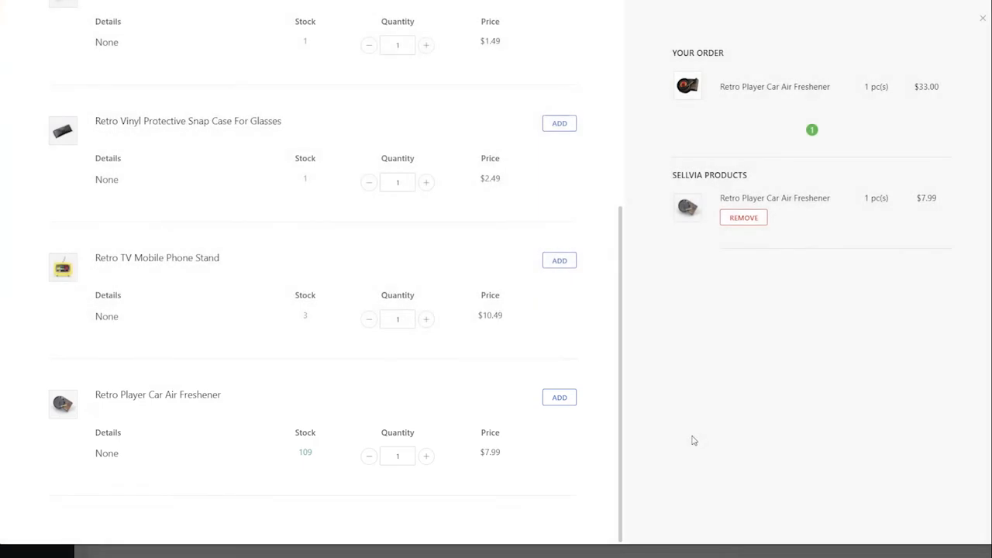
mouse_move(983, 24)
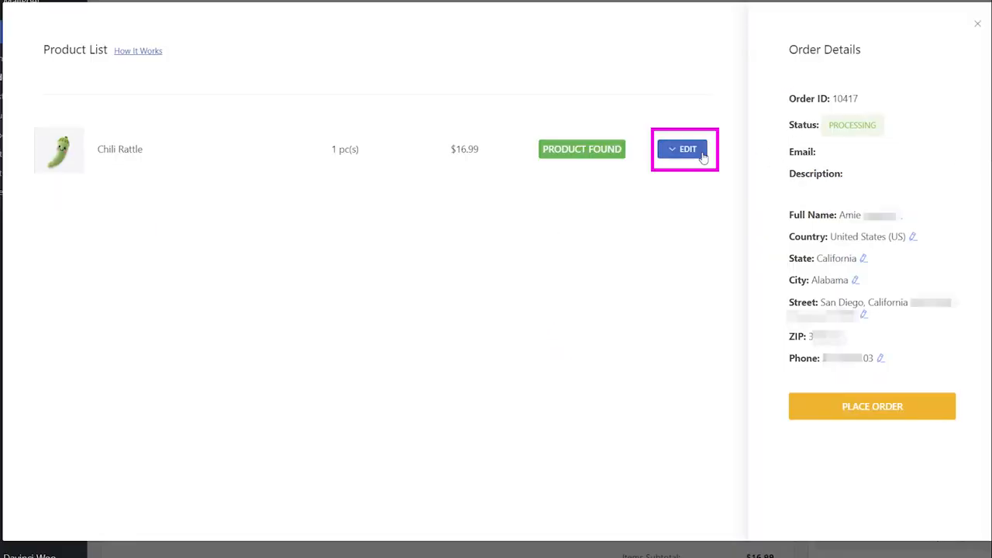
Add the Peek-A-Boo Elephant Toy as a gift and place the Chili Rattle order
left_click(685, 148)
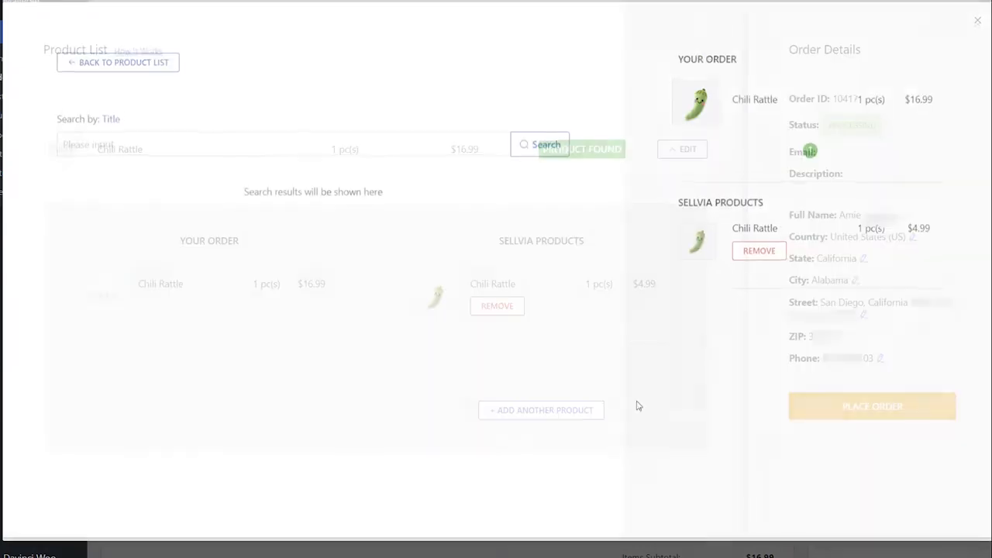
type("peek-a-boo")
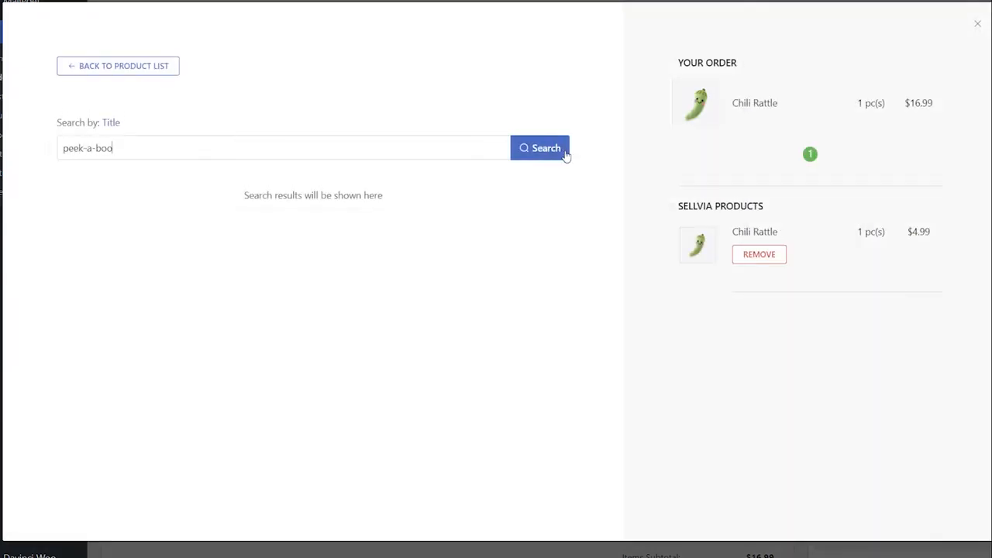
left_click(539, 148)
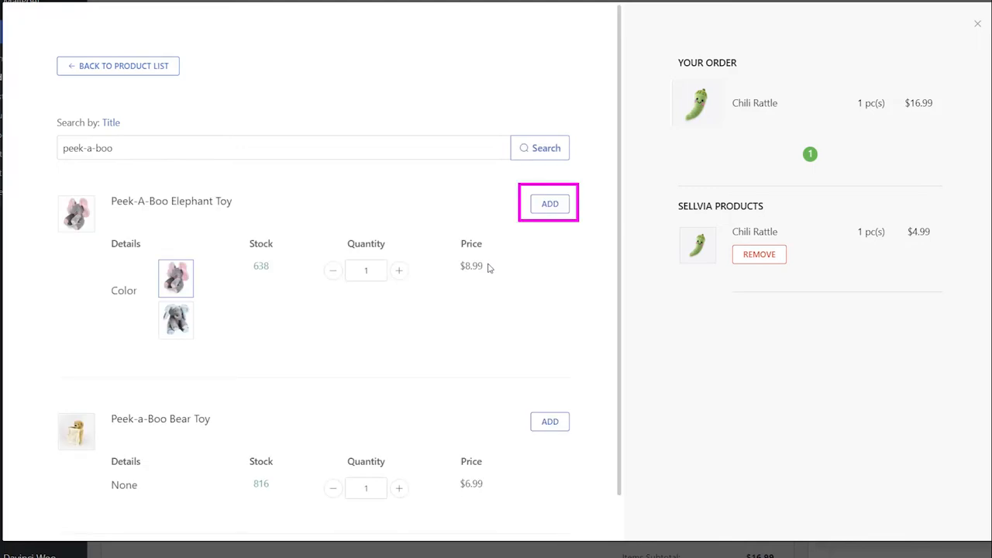
left_click(550, 203)
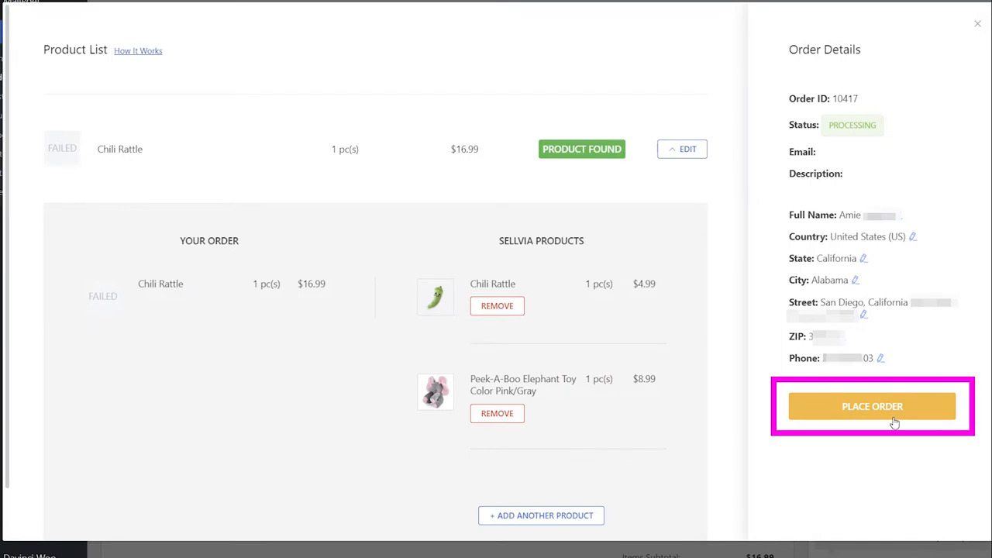
left_click(872, 406)
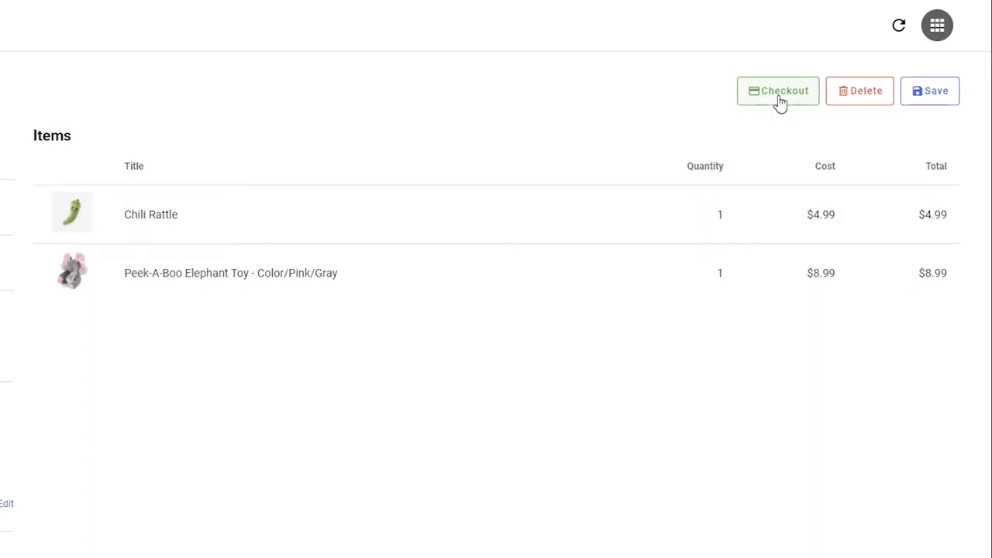
Check out the Chili Rattle order and confirm YES in the Pay Order dialog
left_click(778, 91)
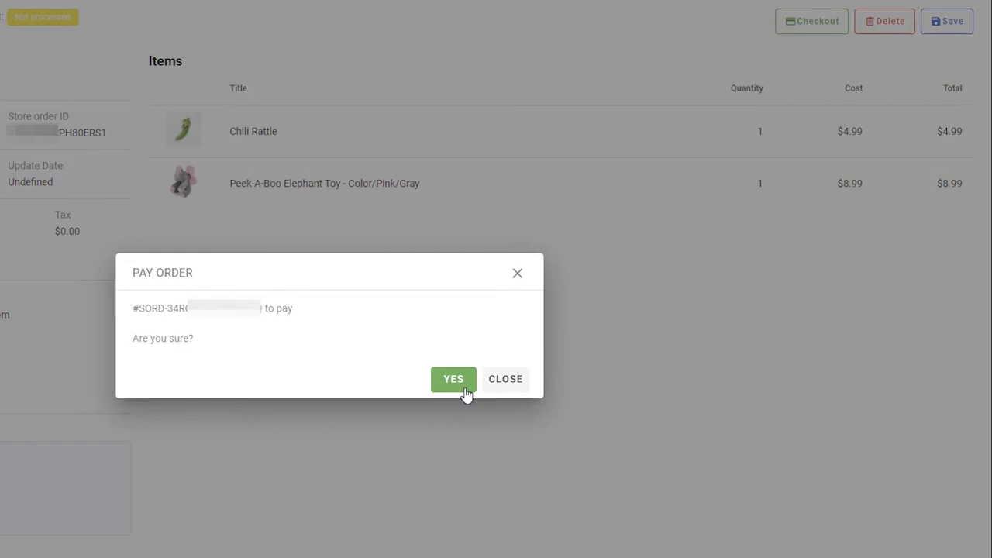
left_click(453, 379)
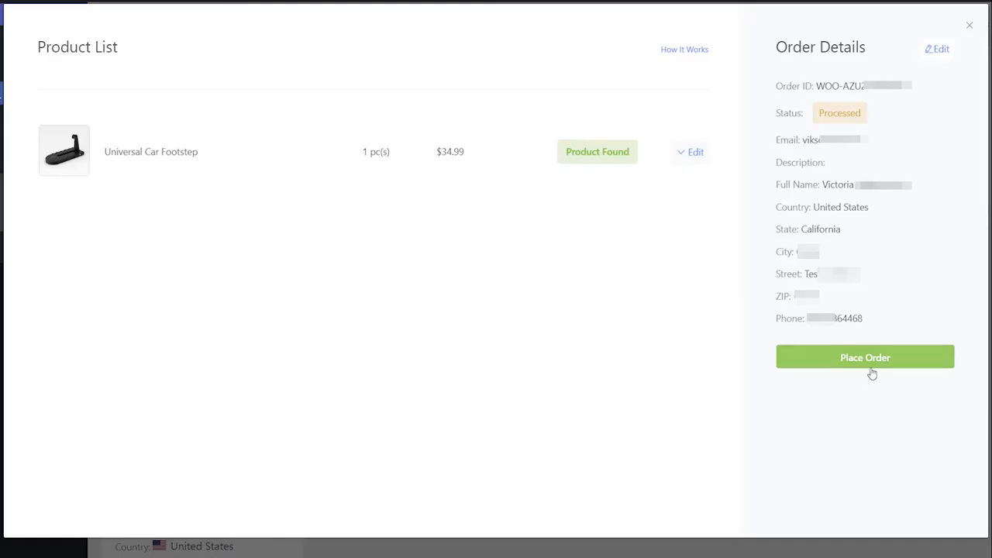
Place the Universal Car Footstep order, then check out both orders and complete the US$34.48 payment
left_click(865, 358)
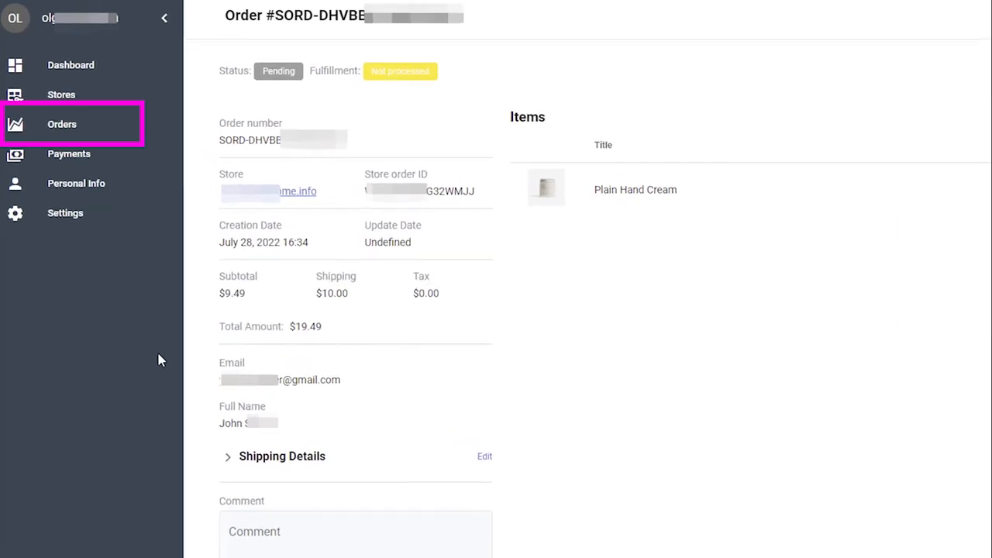
left_click(62, 124)
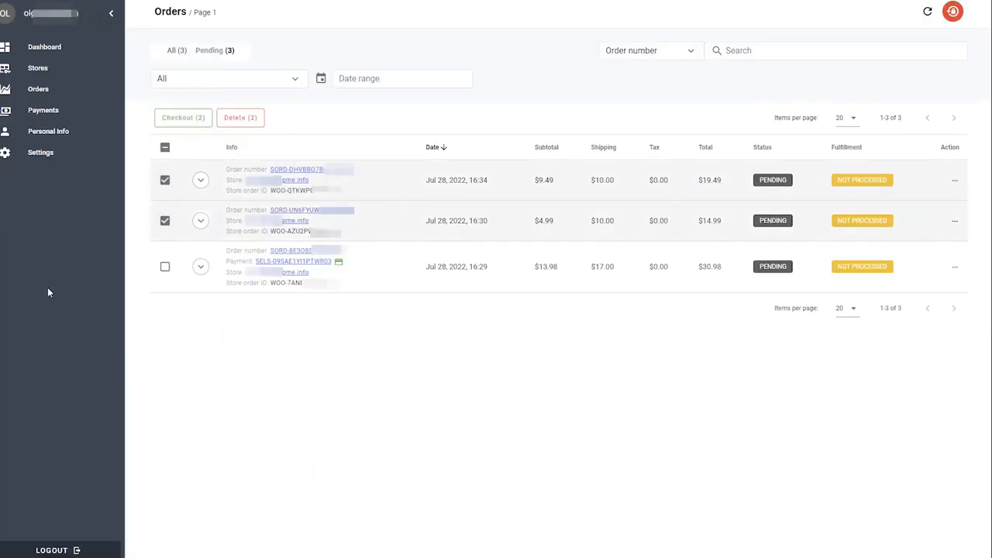
left_click(183, 117)
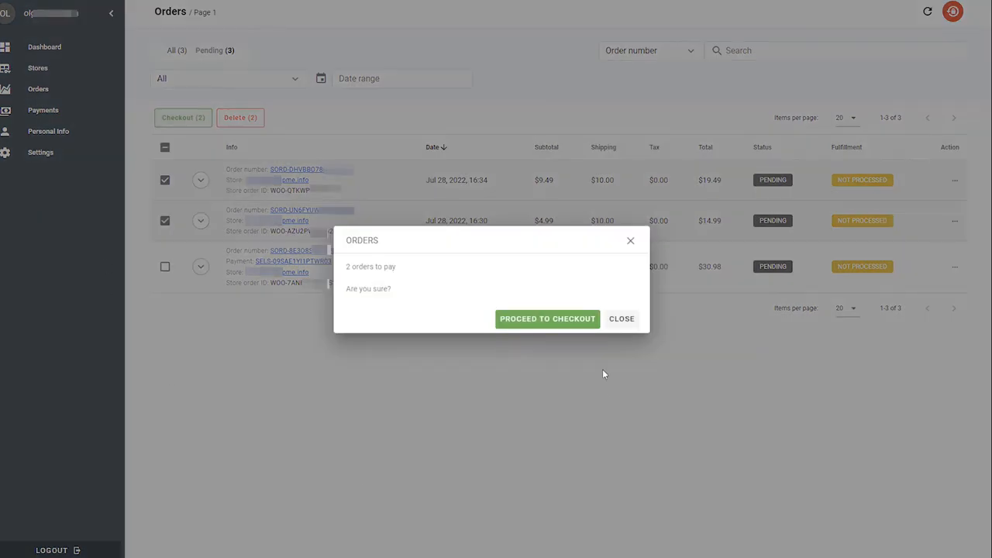
left_click(548, 319)
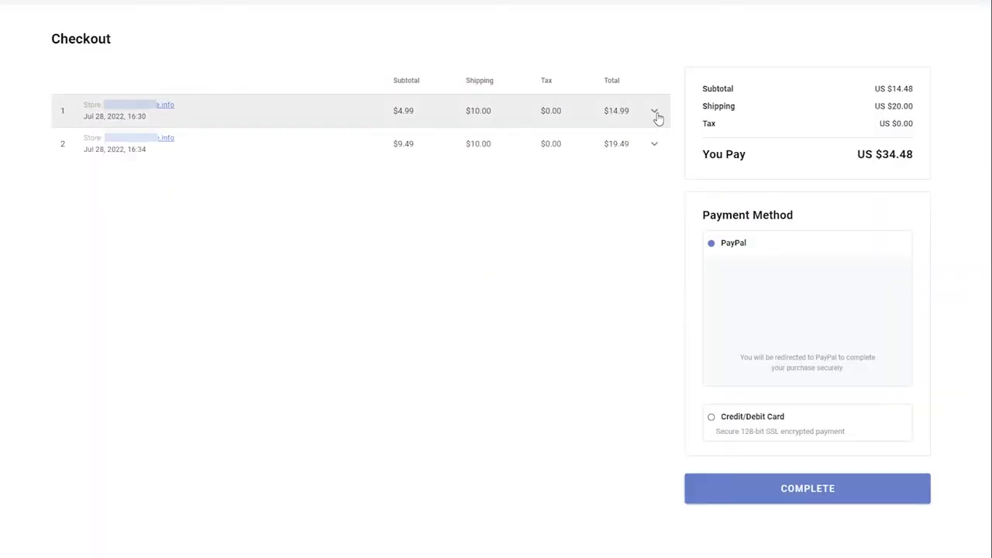
left_click(655, 144)
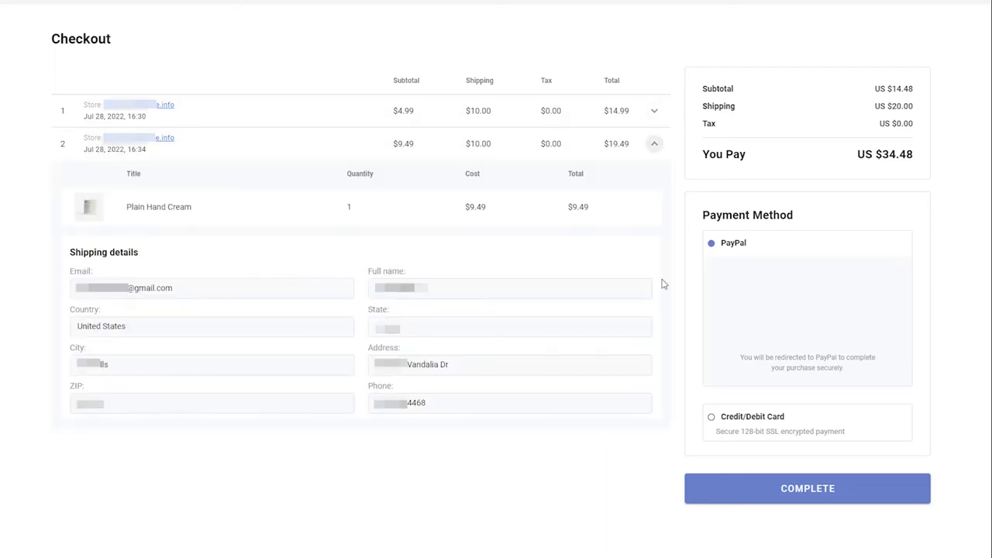
left_click(654, 144)
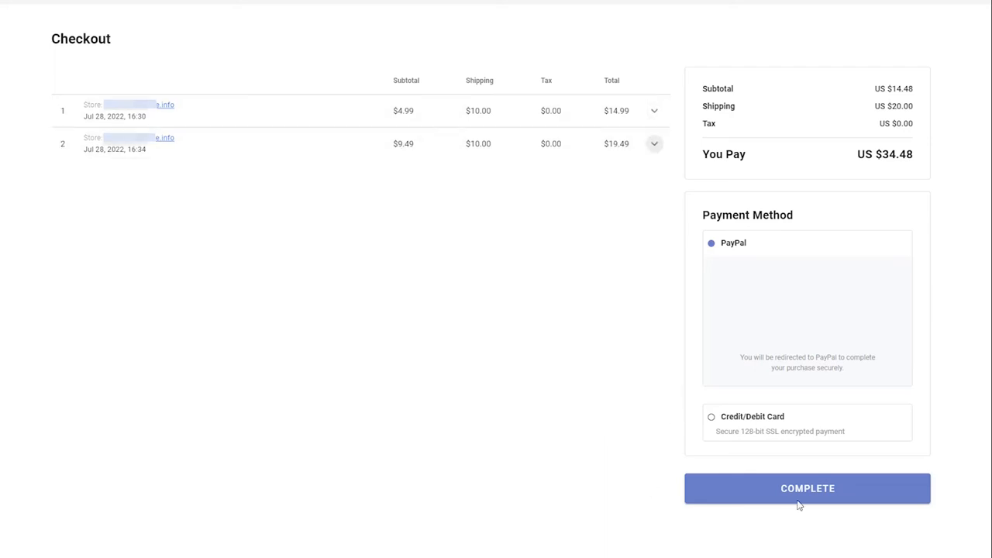
left_click(807, 488)
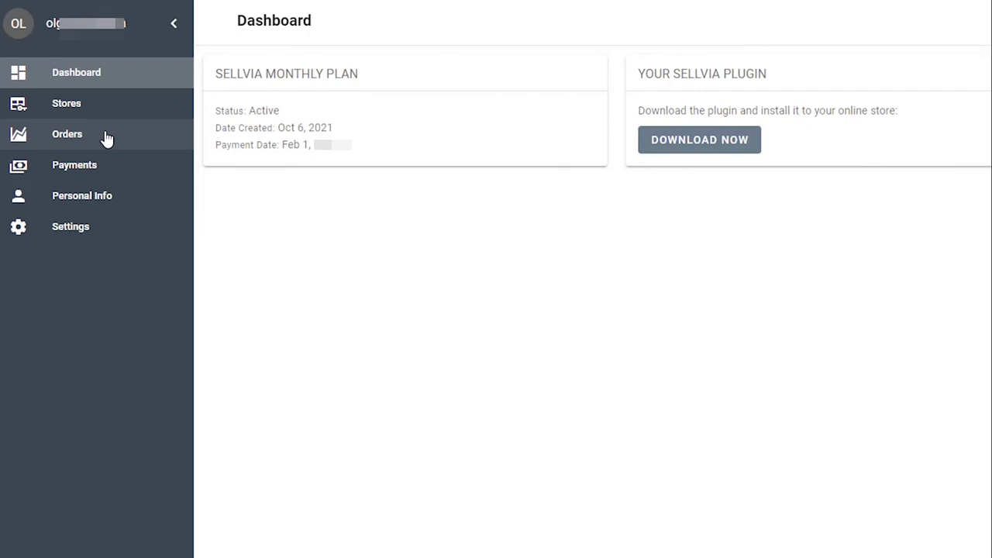
Return to Sellvia Orders, deselect both orders and inspect the shared SELS-H4R85TSNHOZX9TV payment link
left_click(67, 133)
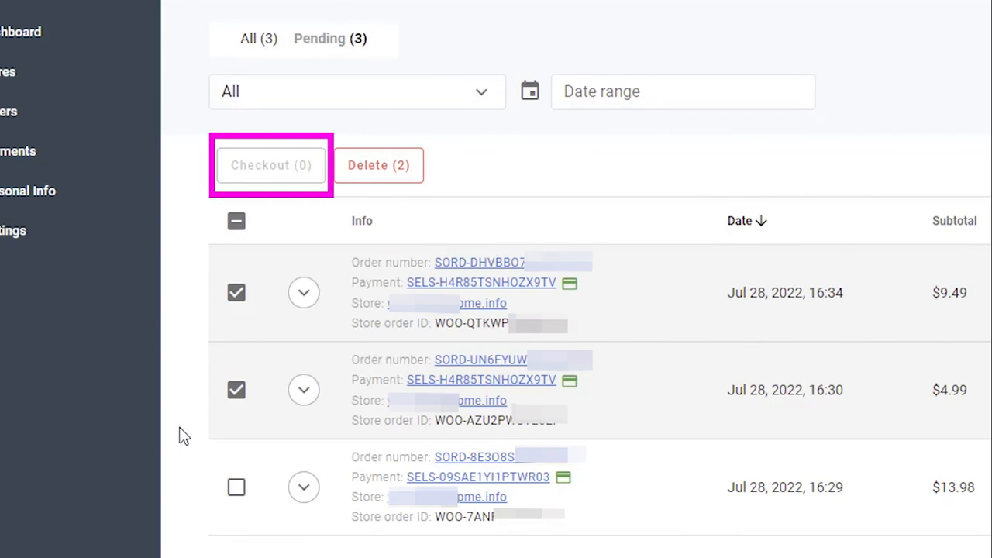
left_click(236, 389)
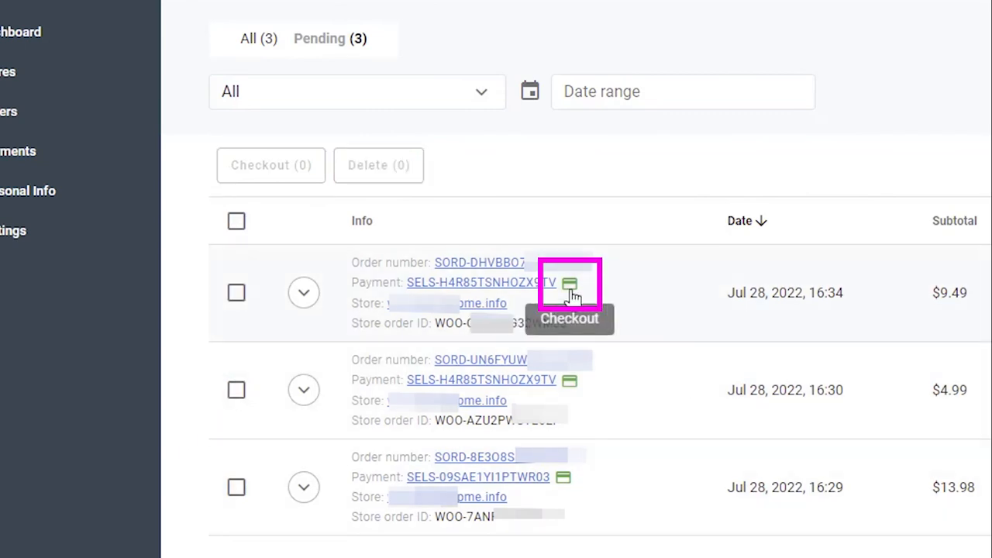
left_click(569, 283)
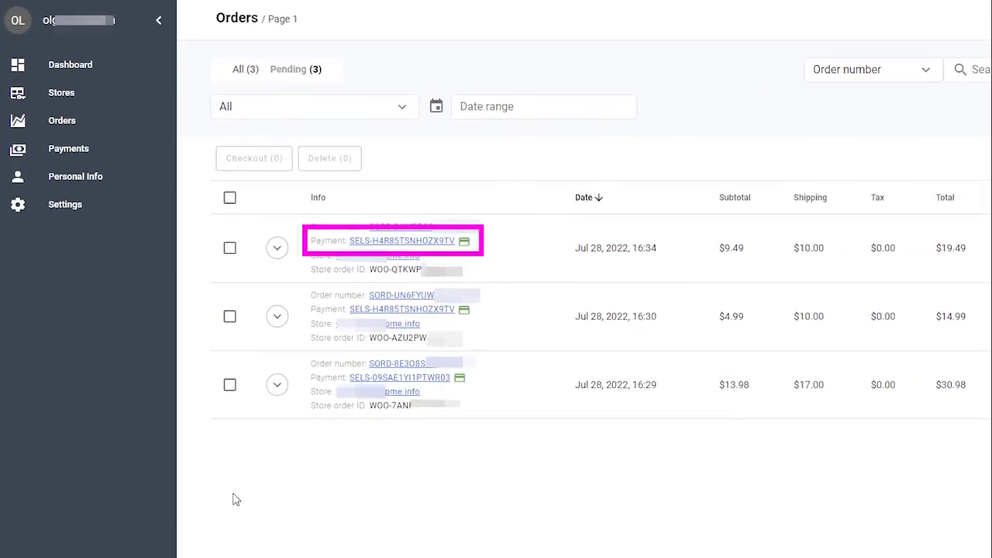
left_click(68, 149)
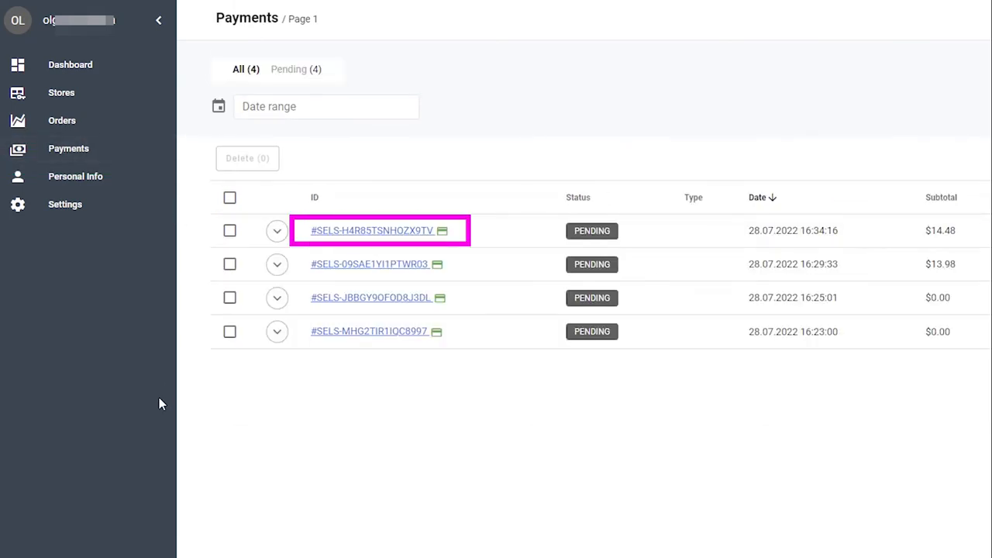
left_click(159, 20)
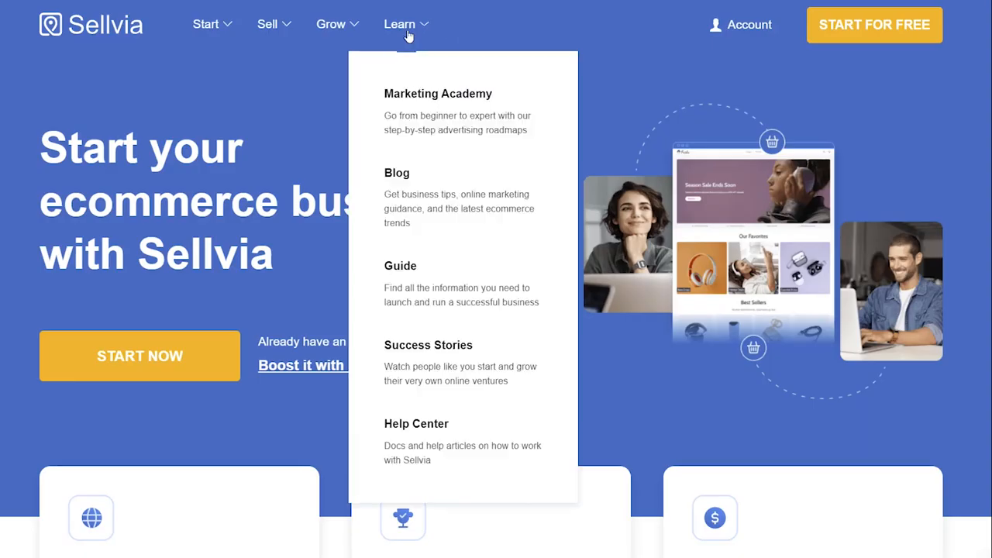
left_click(416, 424)
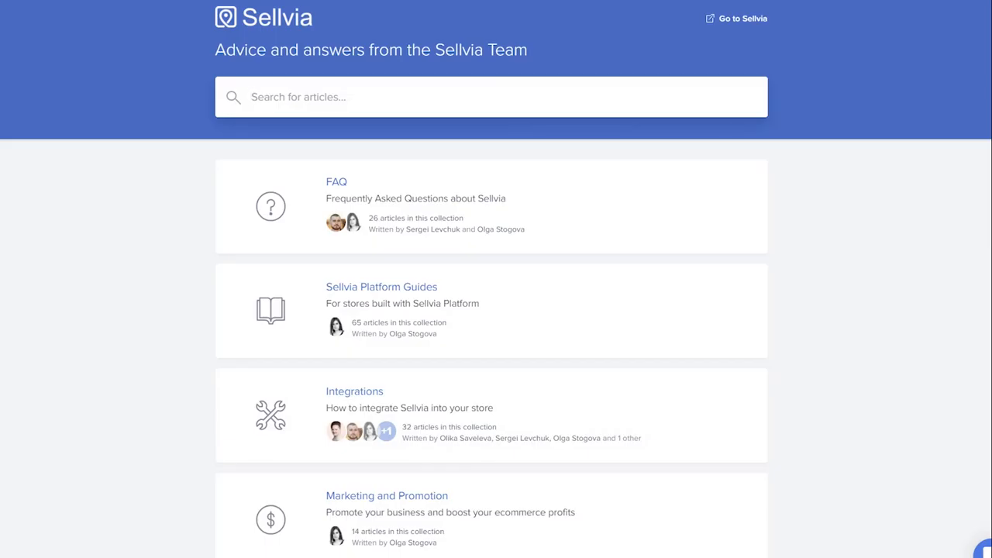
scroll("down", 3)
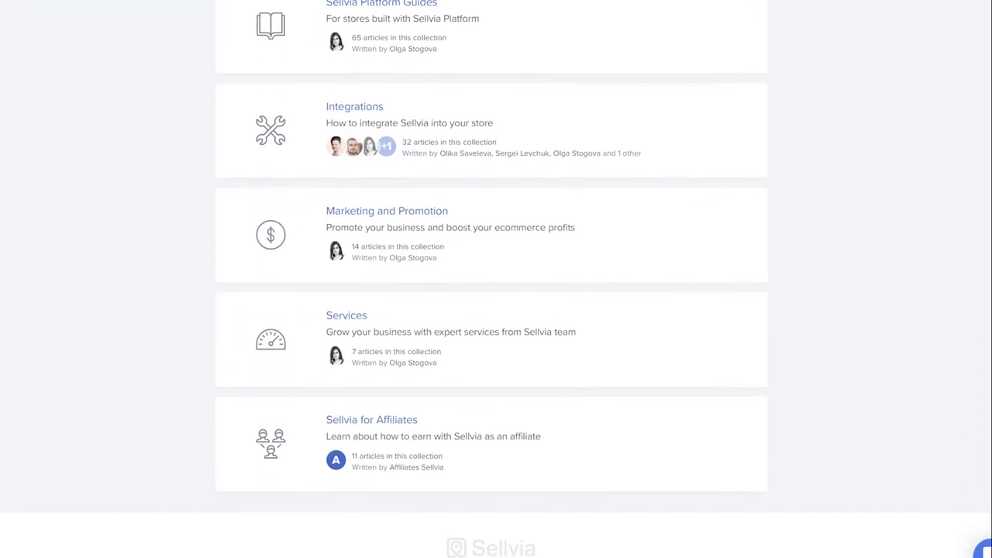